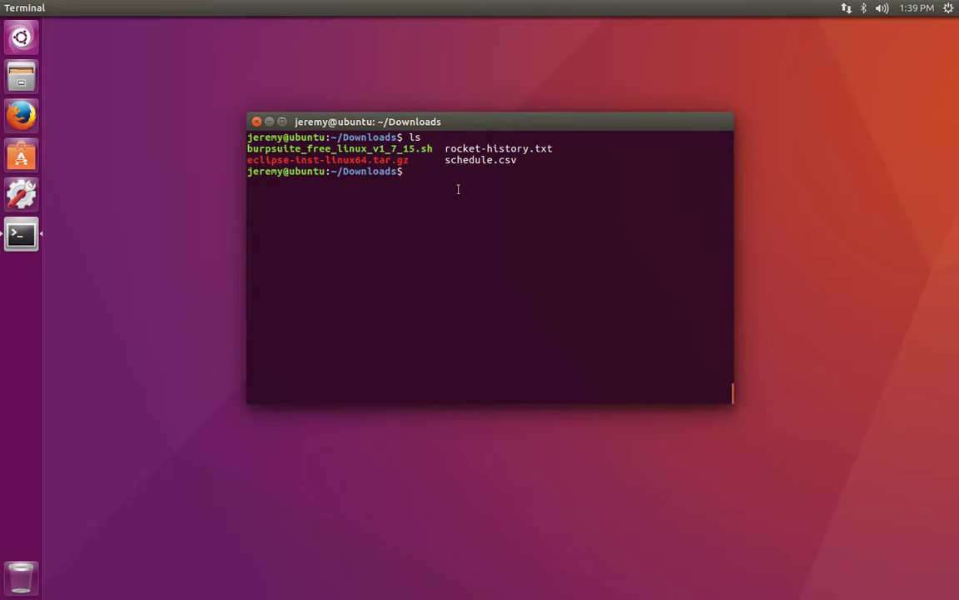
# Copy rocket-history.txt to a new file named rocket-history-2.txt with cp.
pyautogui.write('cp rocket-history.txt')
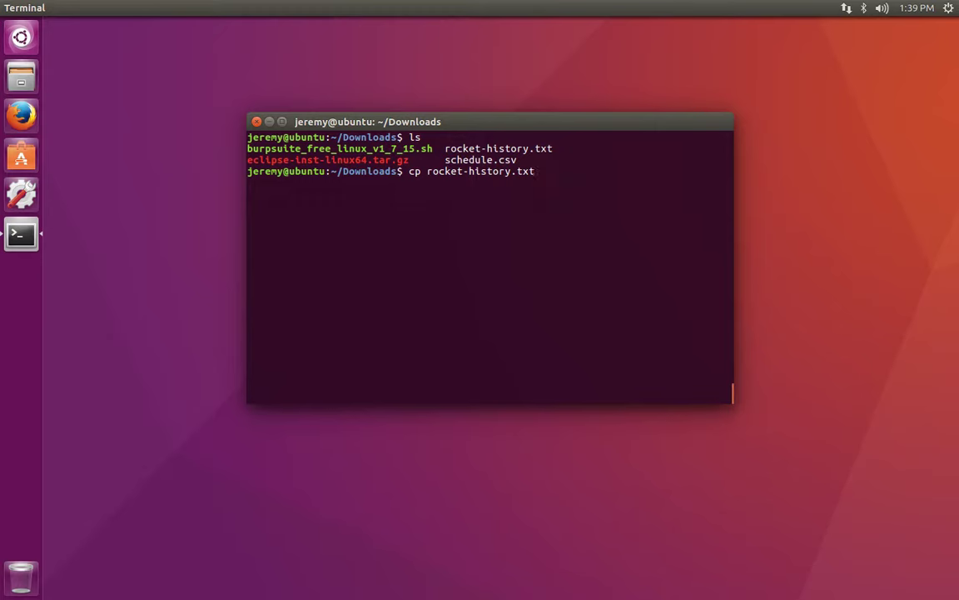
pyautogui.write('rocket-history.txt')
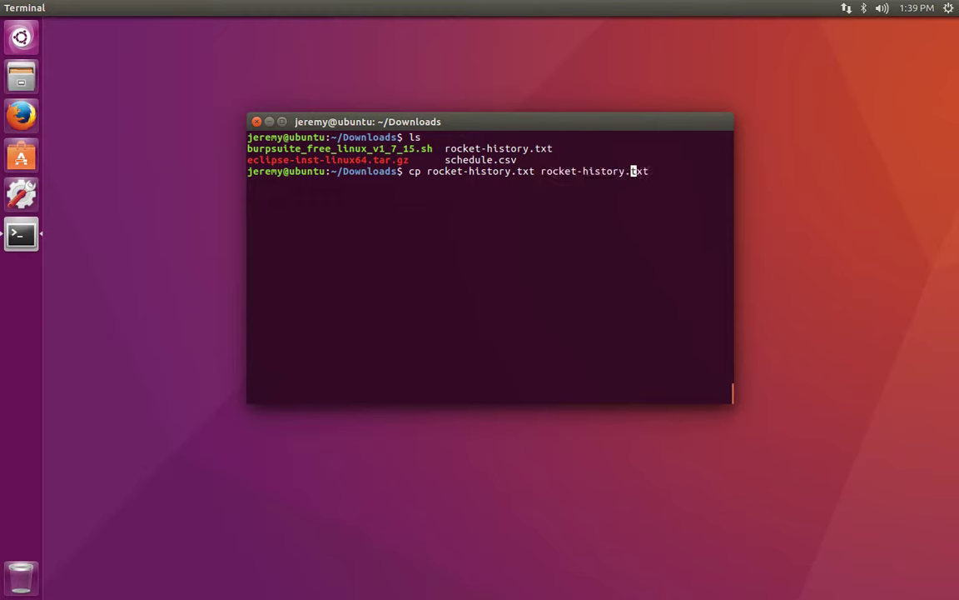
pyautogui.write('-')
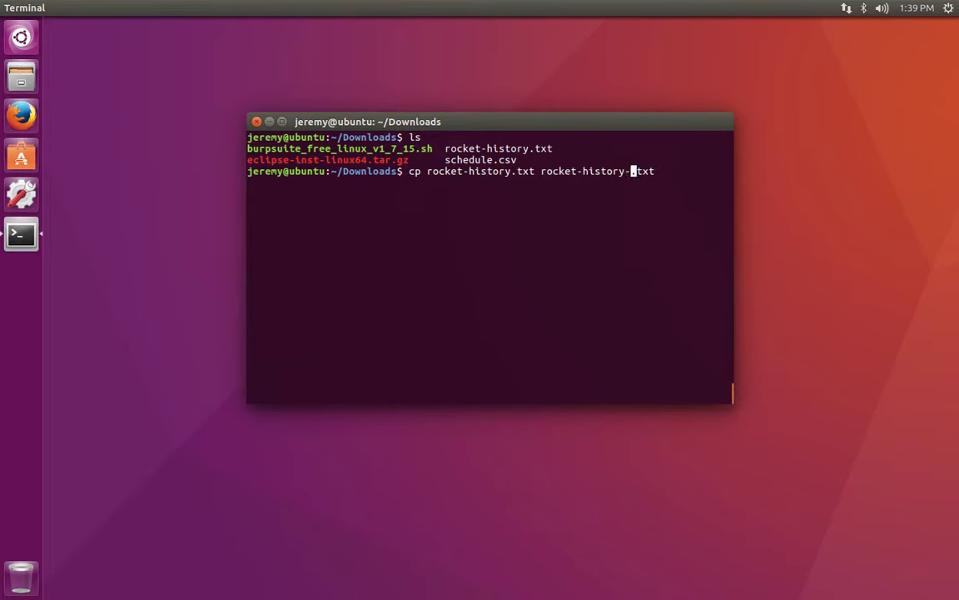
pyautogui.write('2')
pyautogui.press('Return')
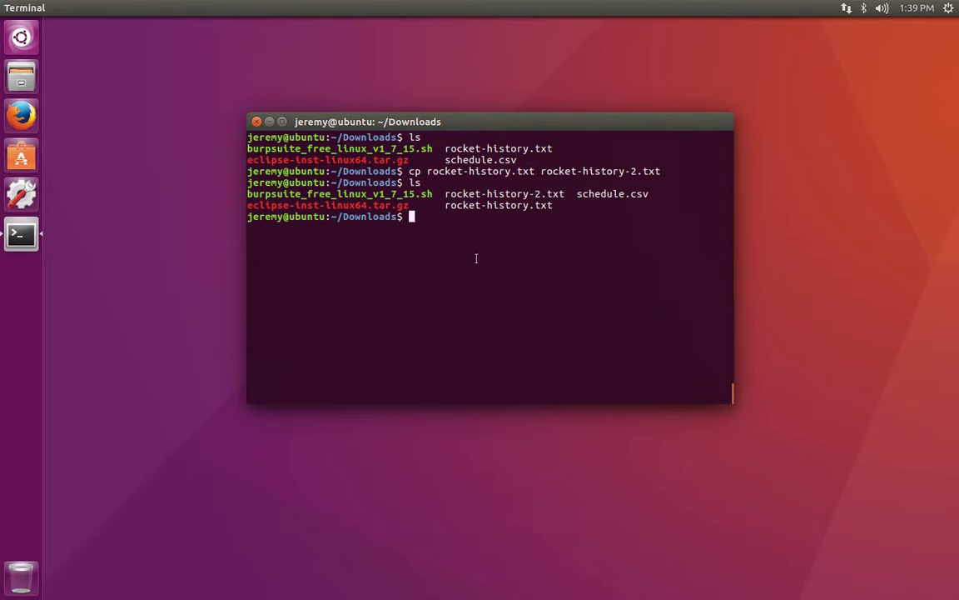
# Create a new directory named test with mkdir.
pyautogui.write('m')
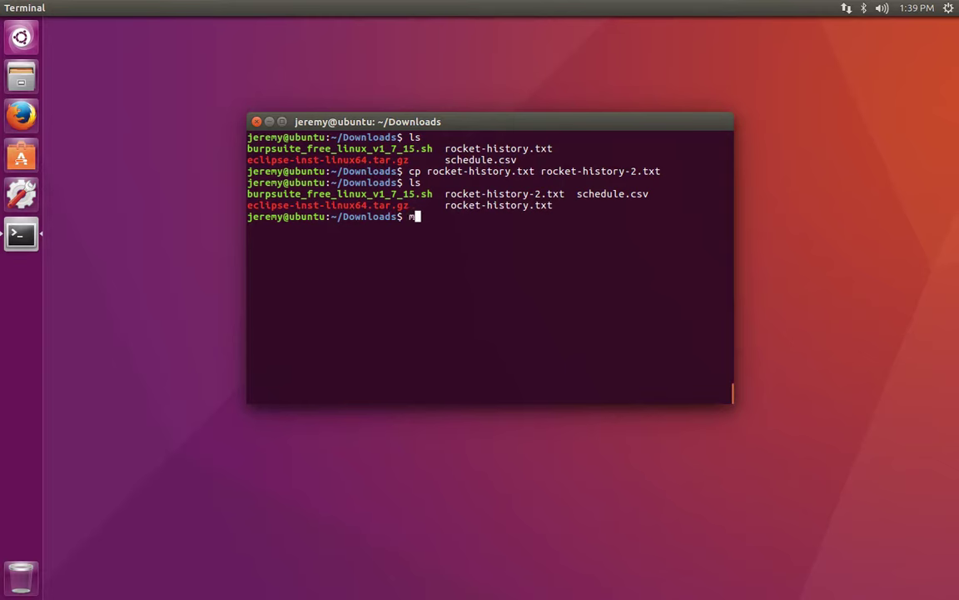
pyautogui.write('kdir test')
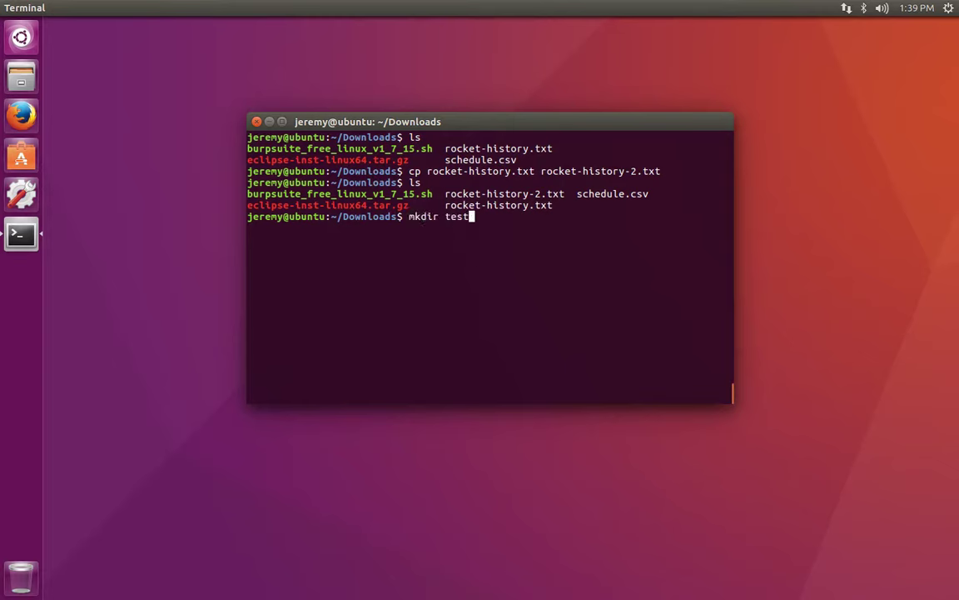
pyautogui.press('Return')
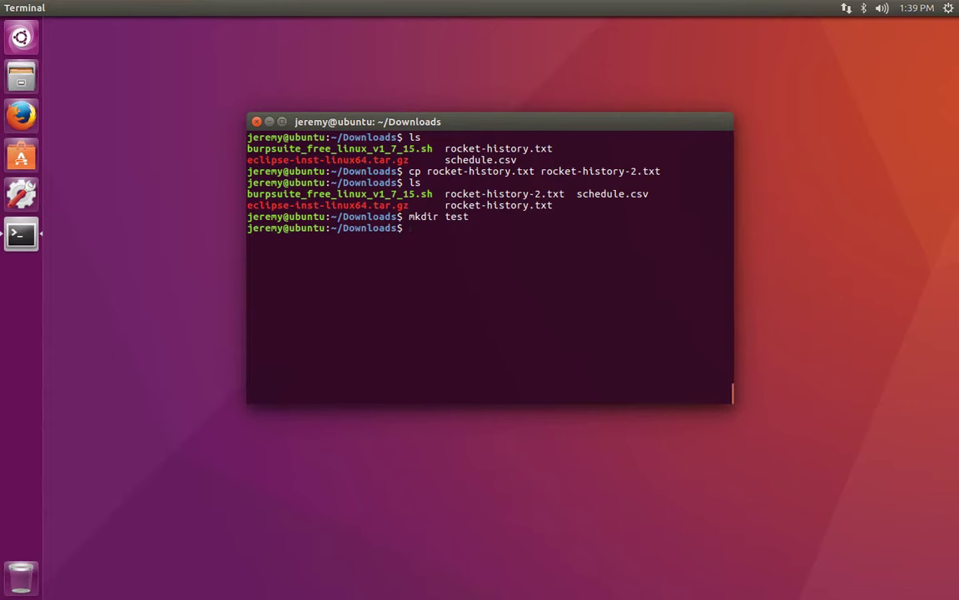
# Move rocket-history-2.txt into test and list its contents.
pyautogui.write('mv rocket-history')
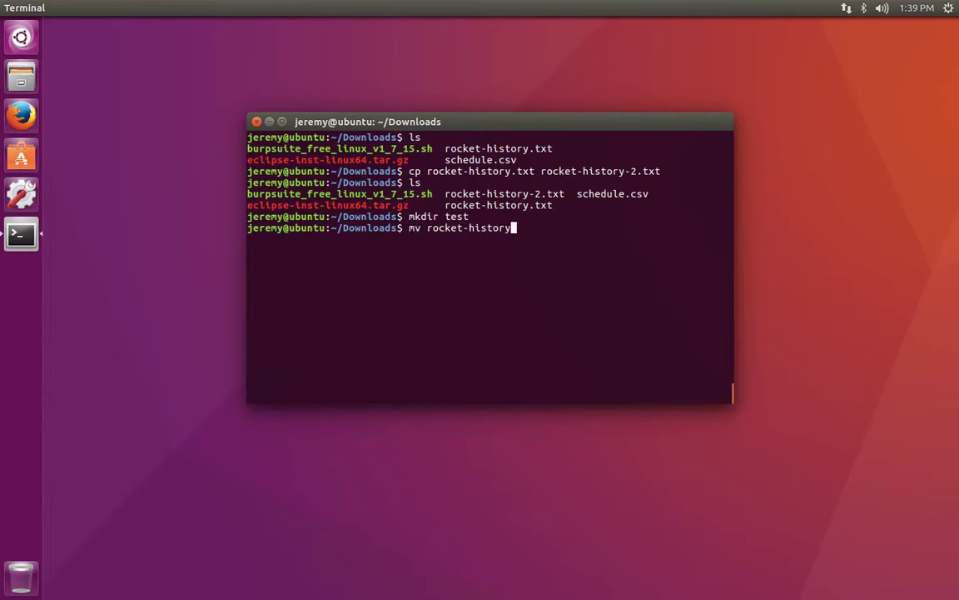
pyautogui.write('-2.txt t')
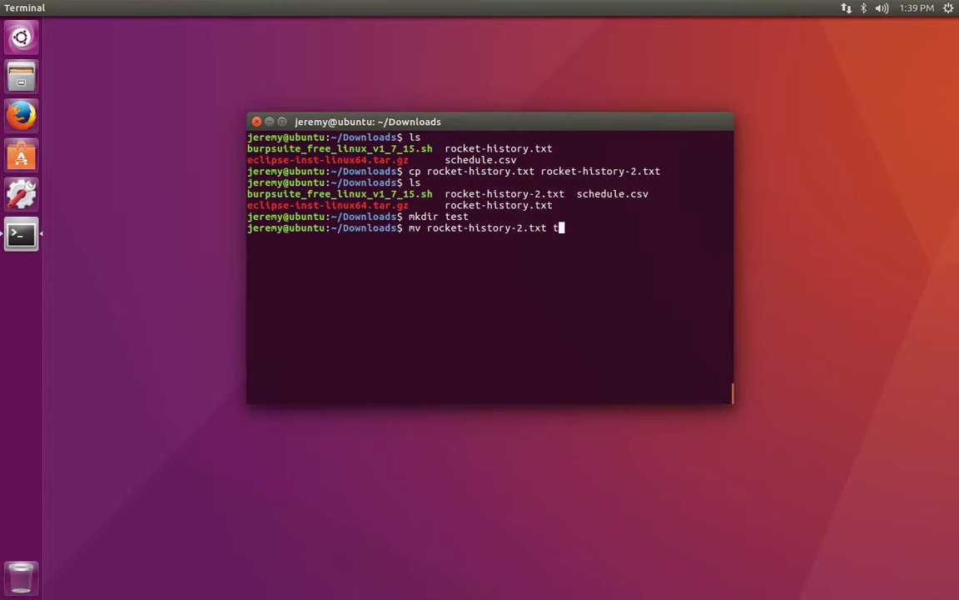
pyautogui.press('Return')
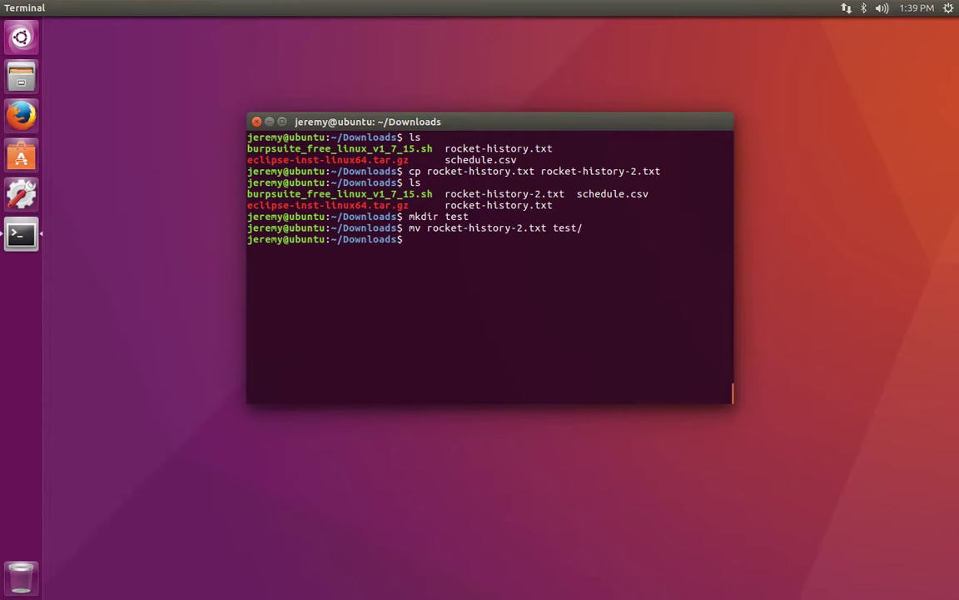
pyautogui.write('ls')
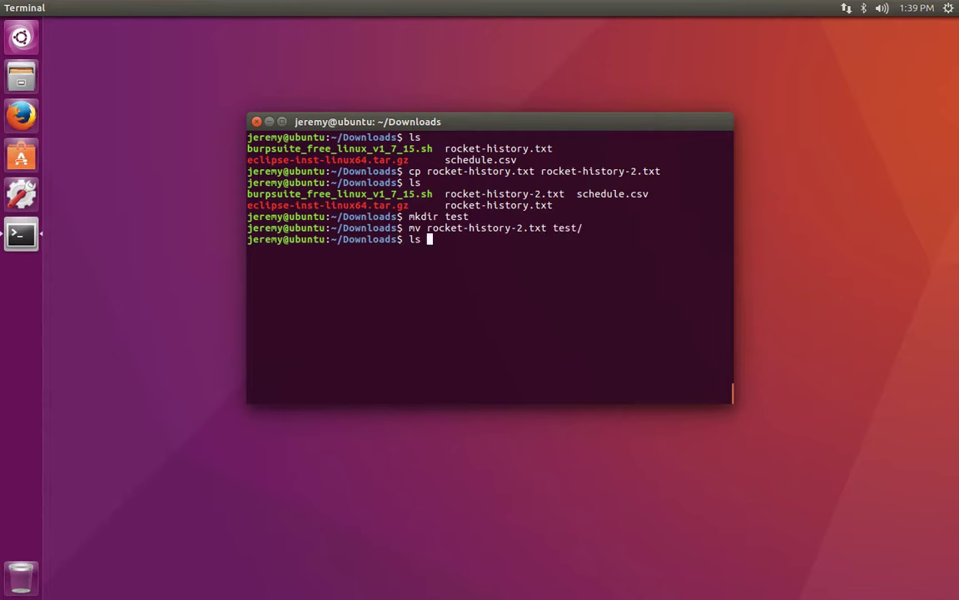
pyautogui.press('Return')
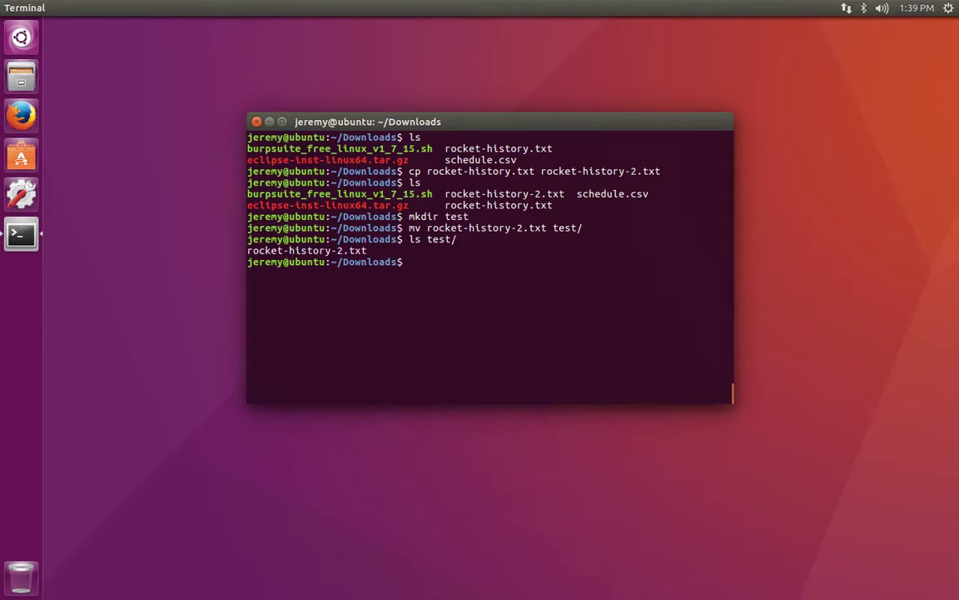
# Copy test to test-2, retrying with cp -R after the 'omitting directory' error.
pyautogui.write('c')
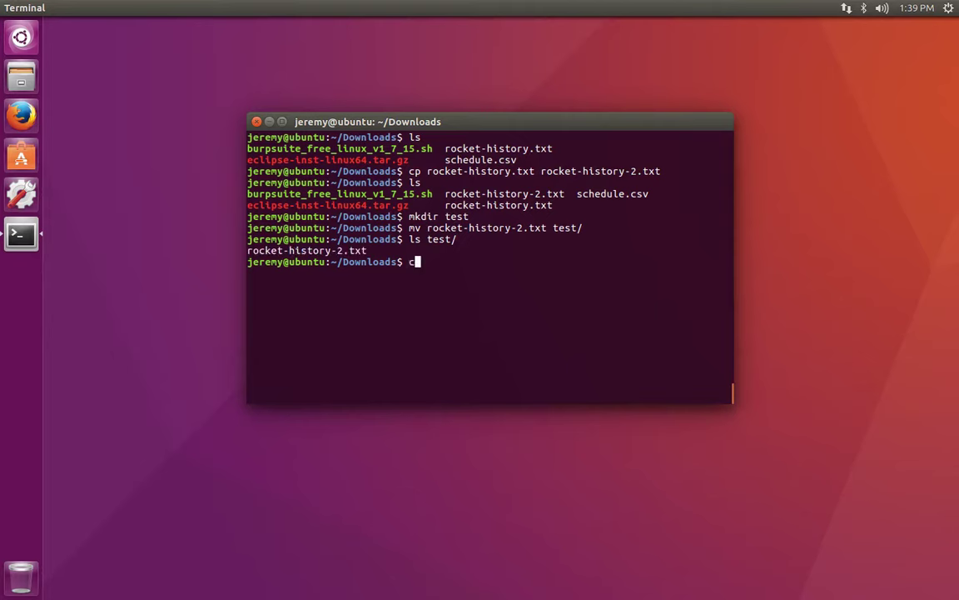
pyautogui.write('p test/')
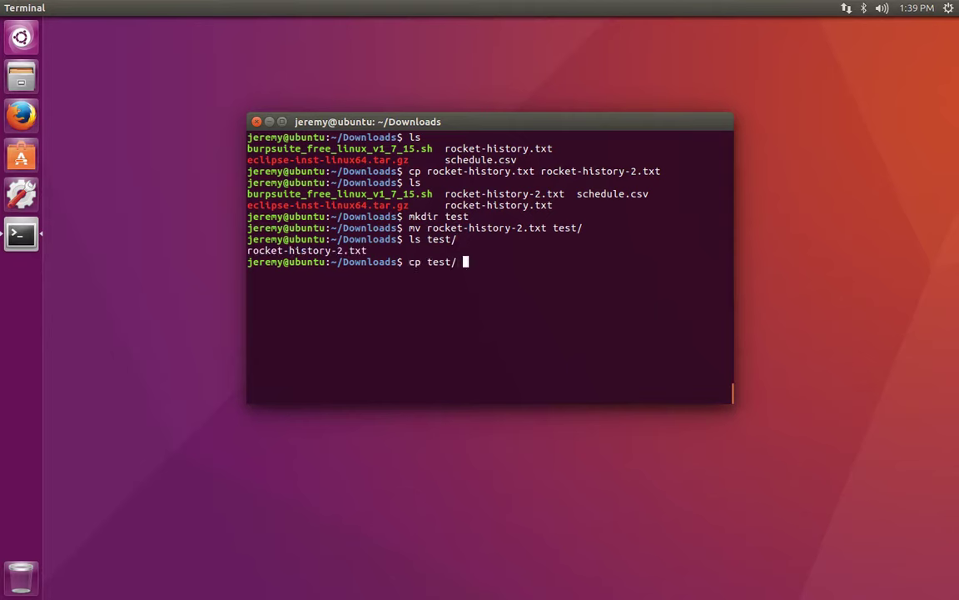
pyautogui.write('test-2')
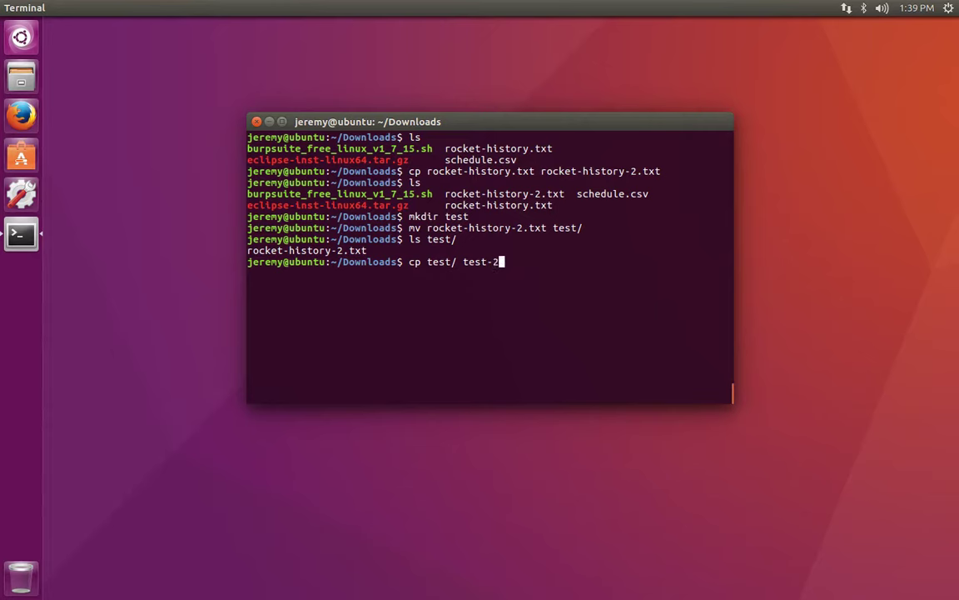
pyautogui.press('Return')
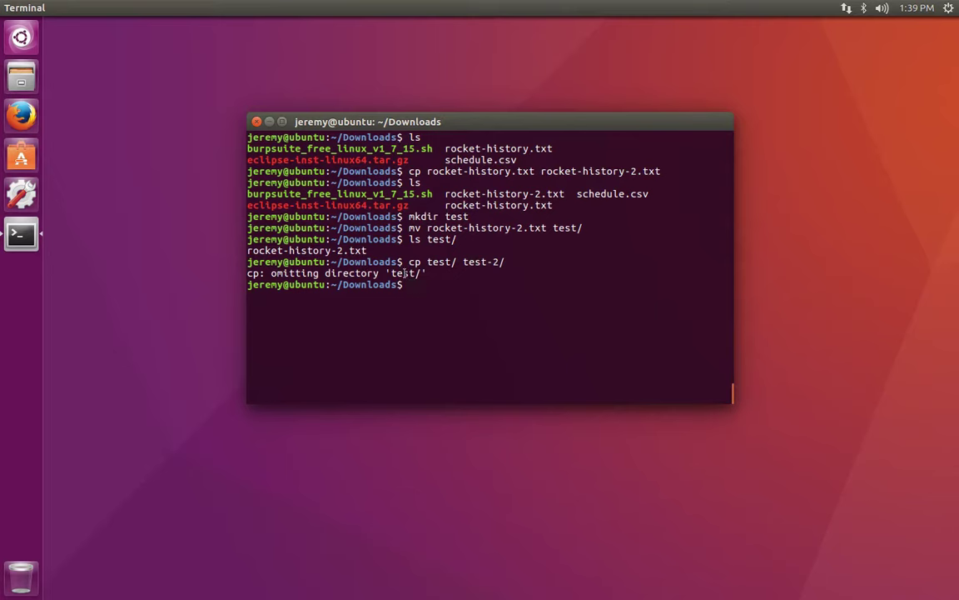
pyautogui.write('cp test/ test-2/')
pyautogui.write('l')
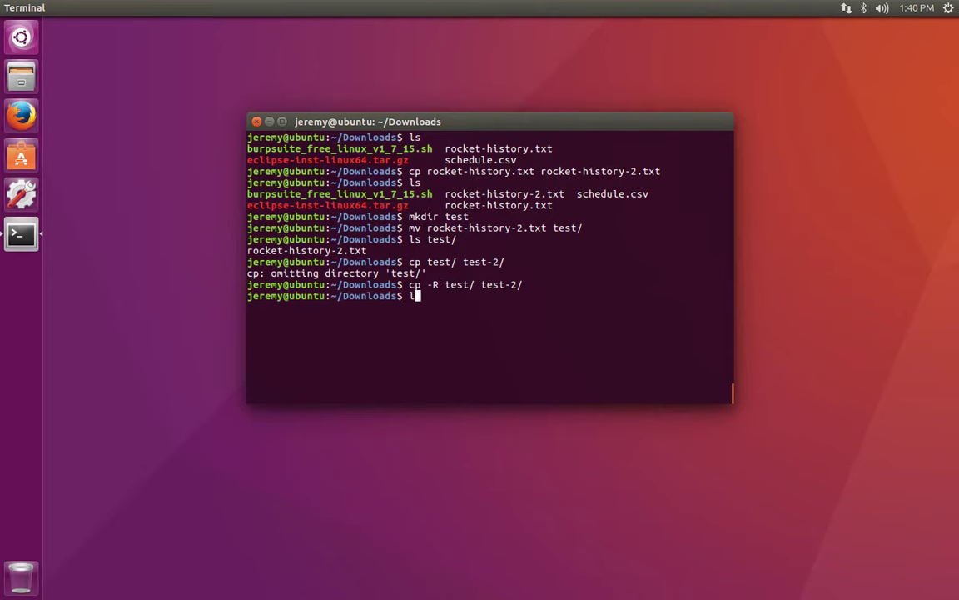
# List Downloads and test-2 to confirm test-2 holds rocket-history-2.txt.
pyautogui.press('Return')
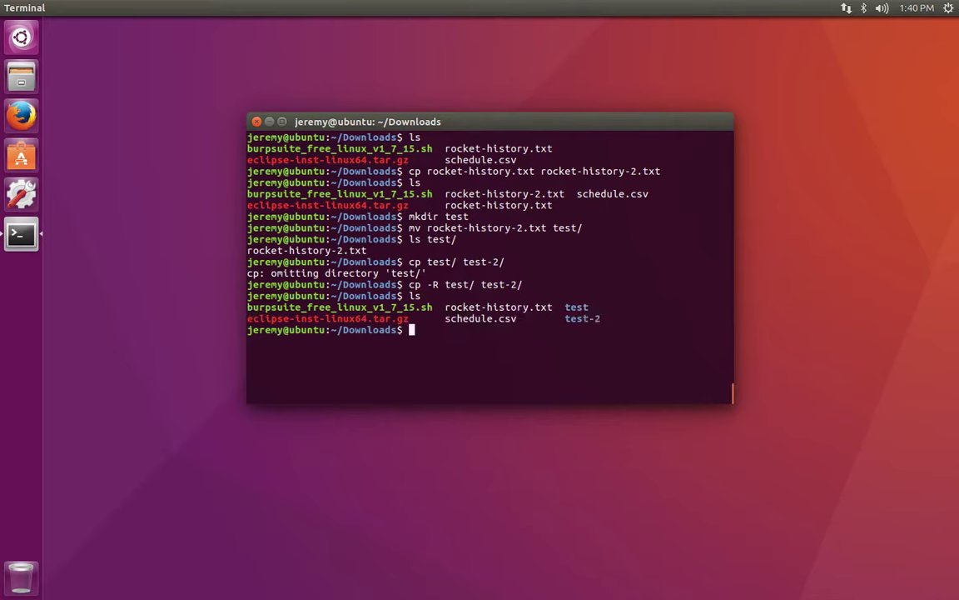
pyautogui.write('ls test')
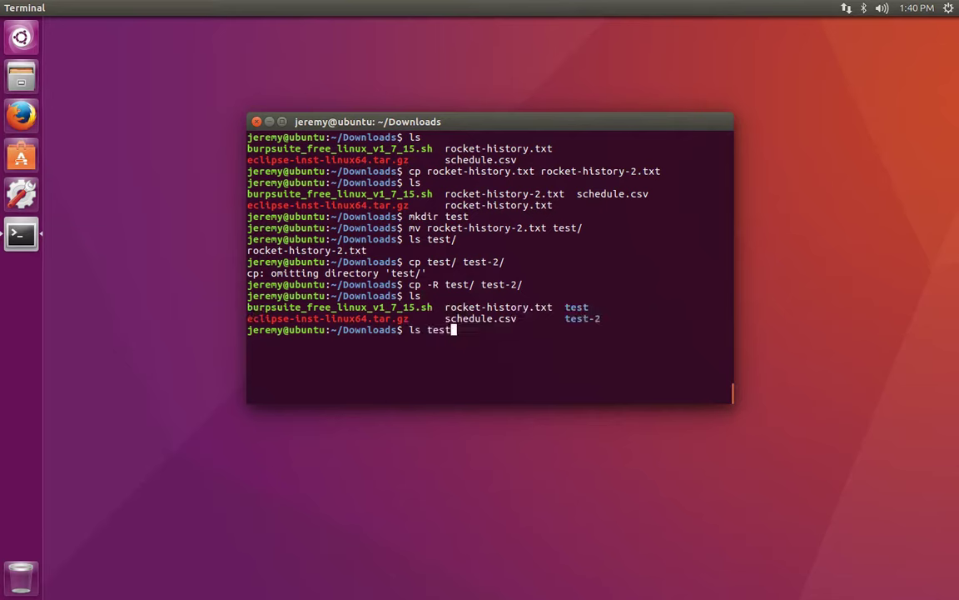
pyautogui.press('Return')
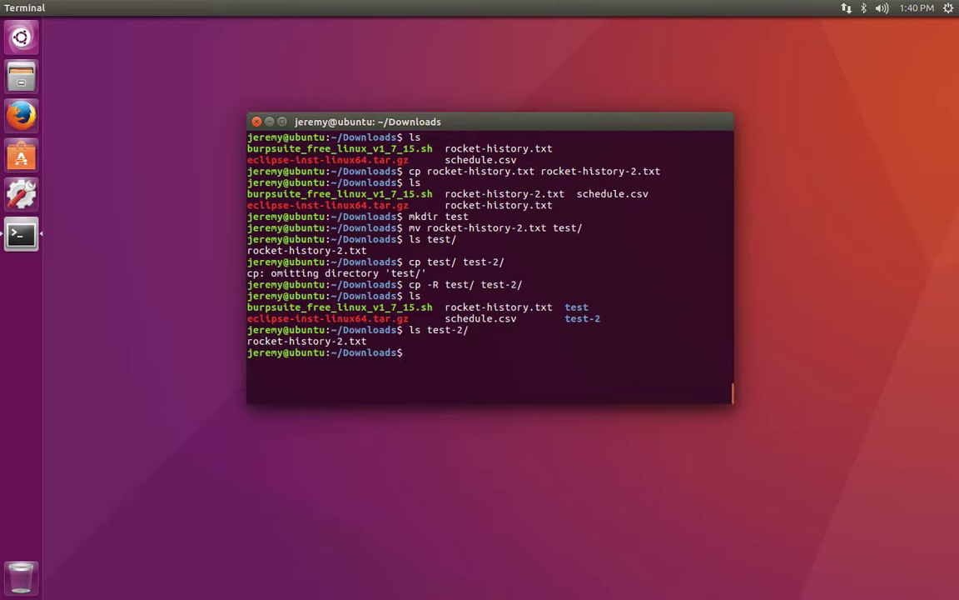